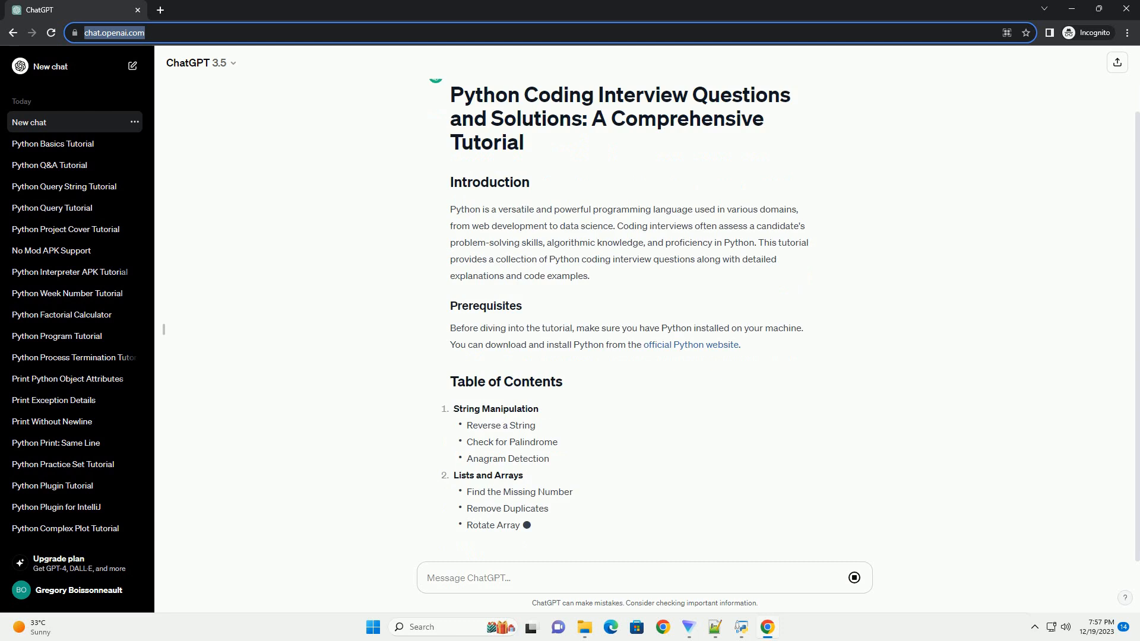
pyautogui.scroll(-3)
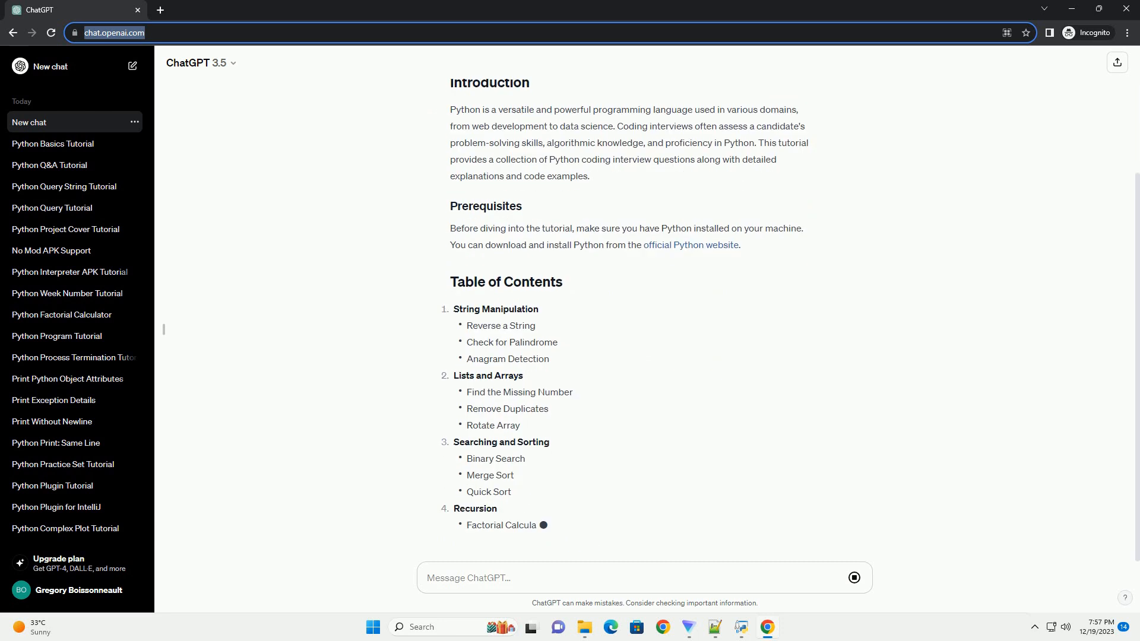
pyautogui.scroll(-3)
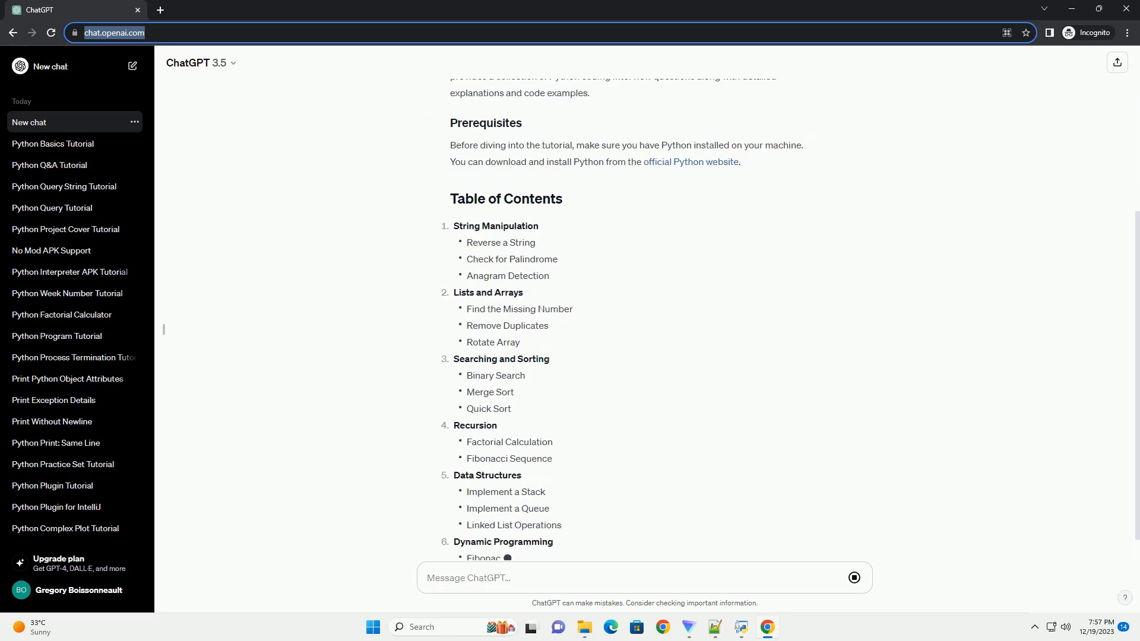
pyautogui.scroll(-3)
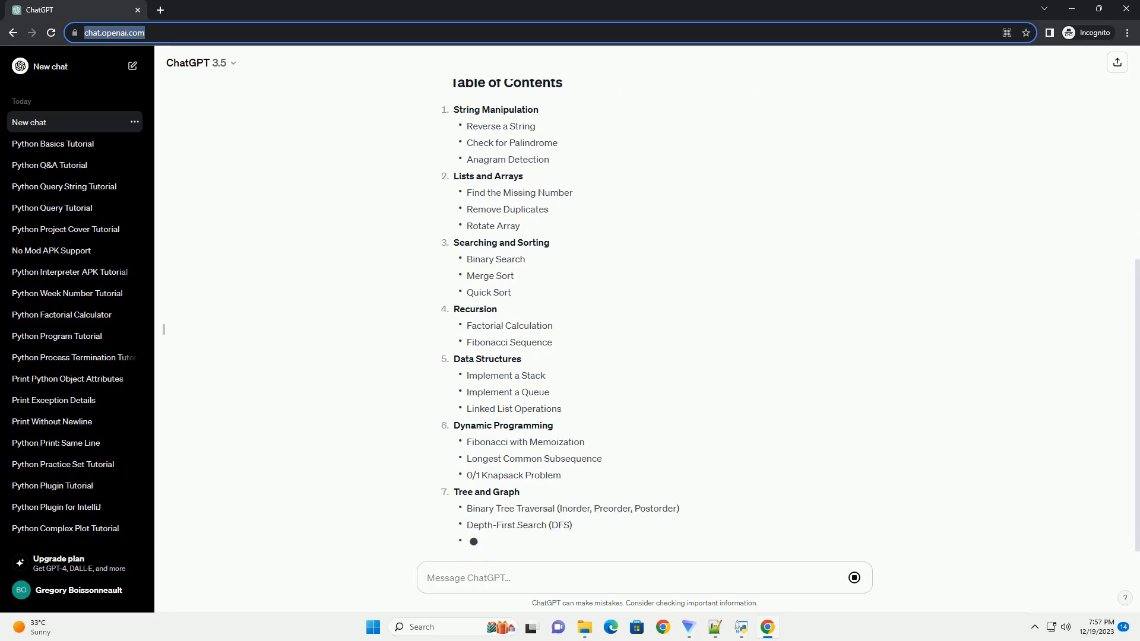
pyautogui.scroll(-3)
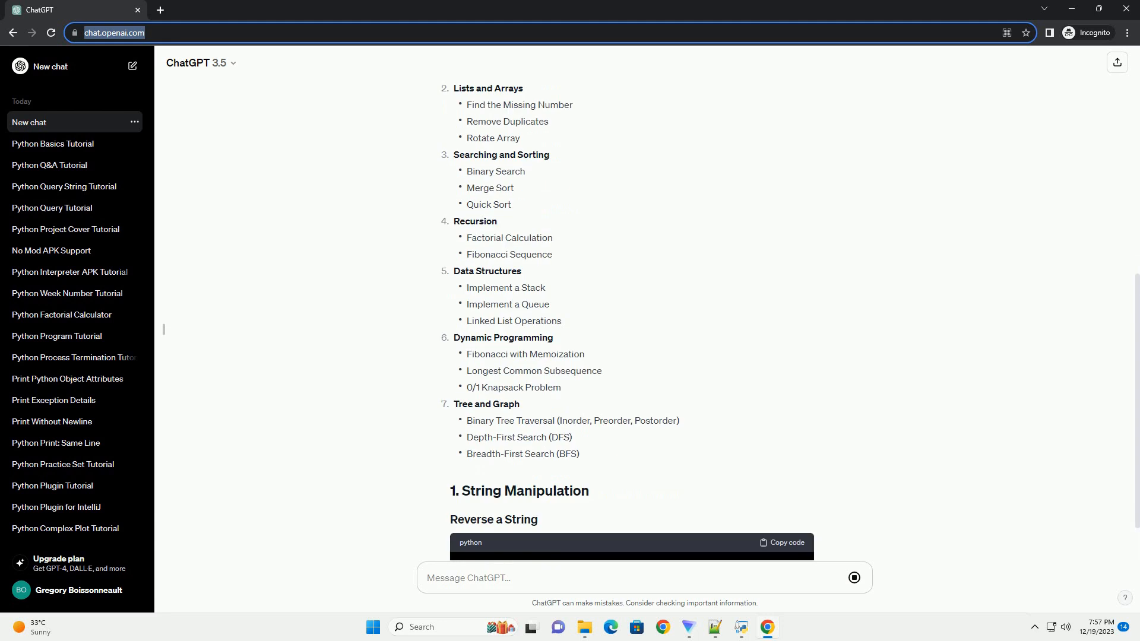
pyautogui.scroll(-3)
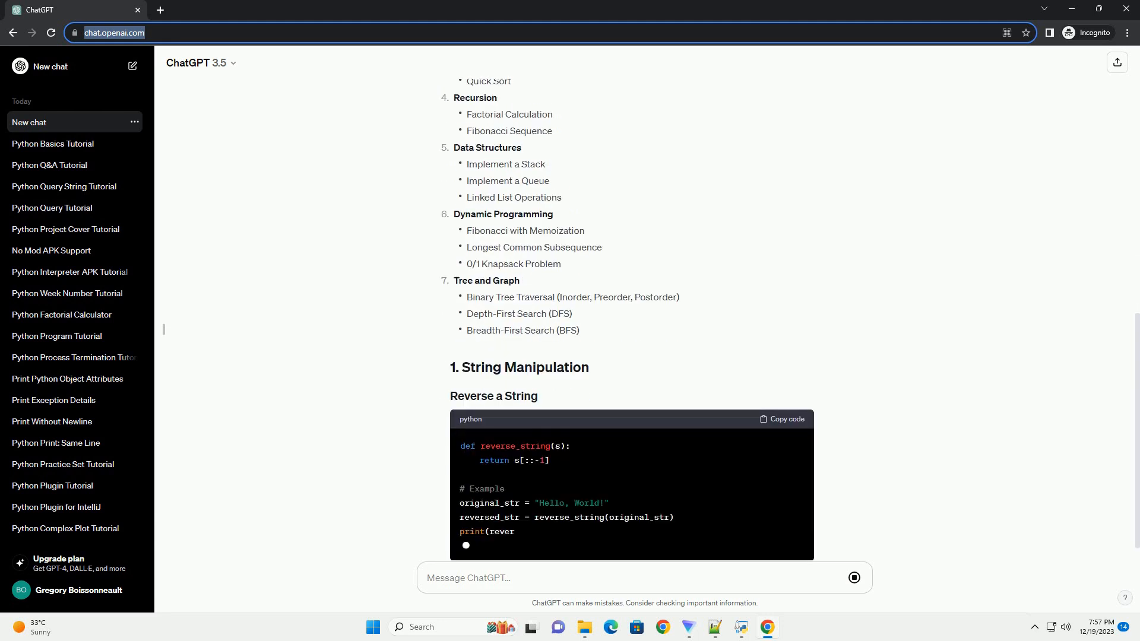
pyautogui.scroll(-3)
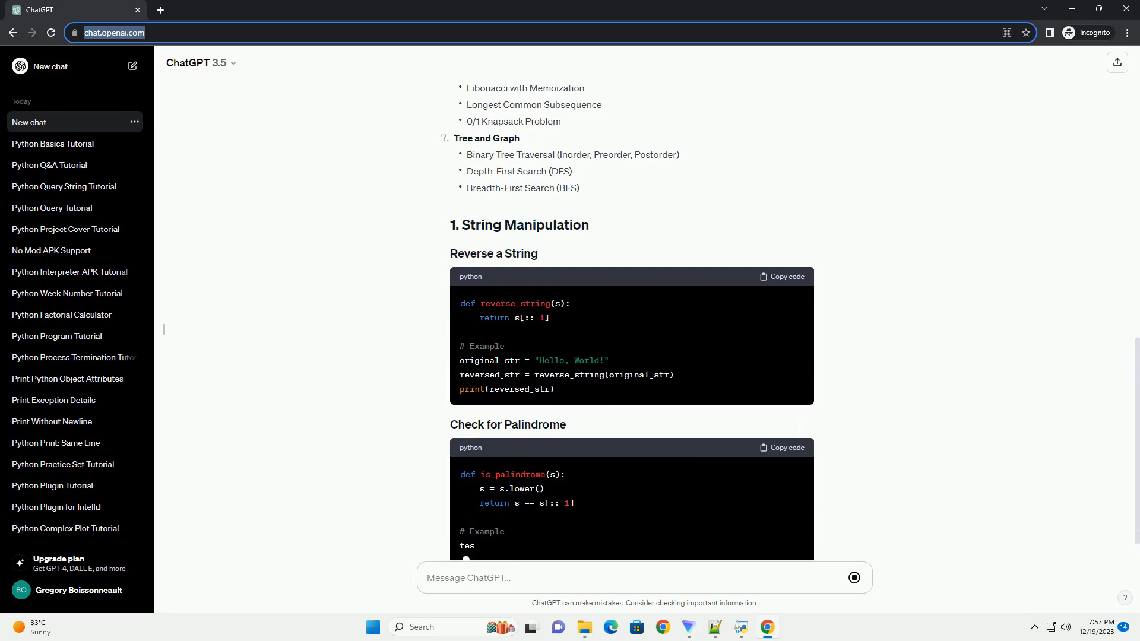
pyautogui.scroll(-3)
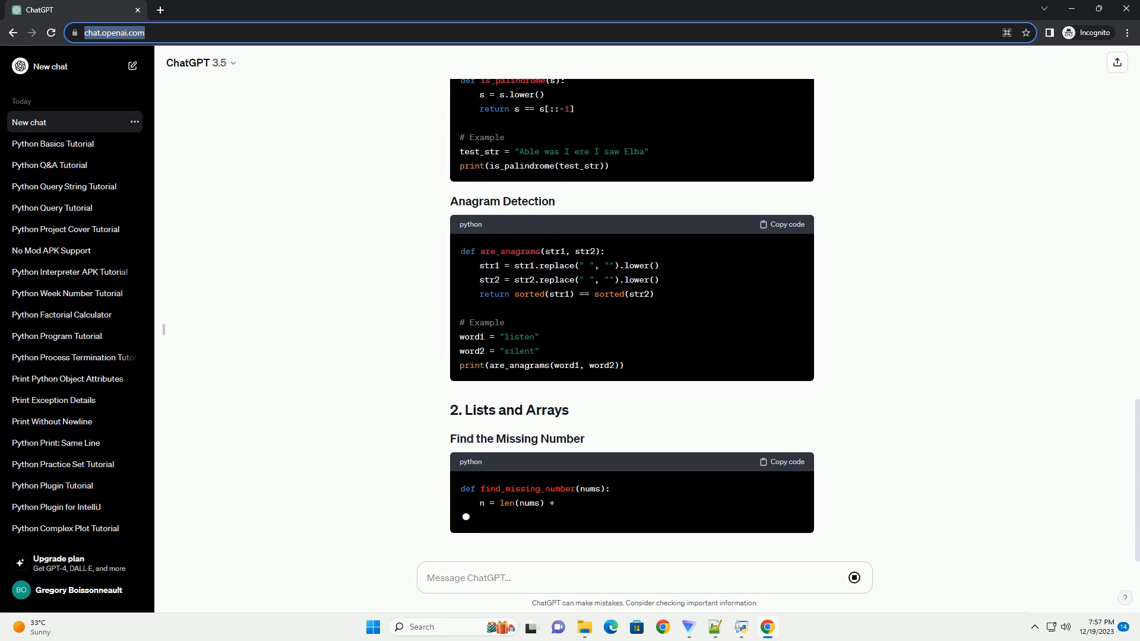
pyautogui.scroll(-3)
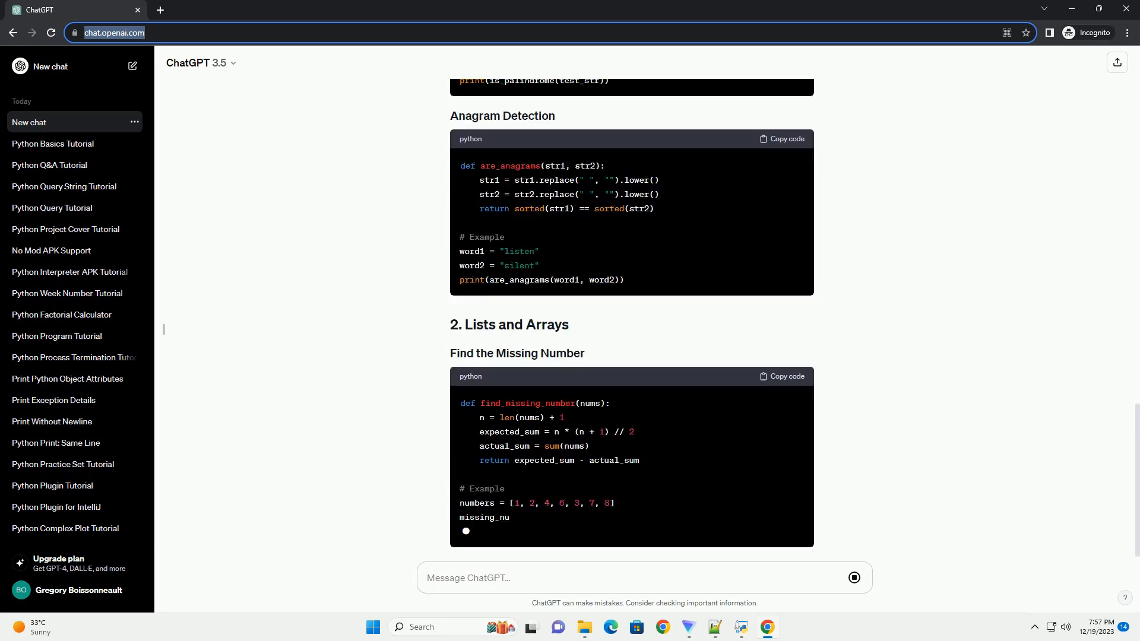
pyautogui.scroll(-3)
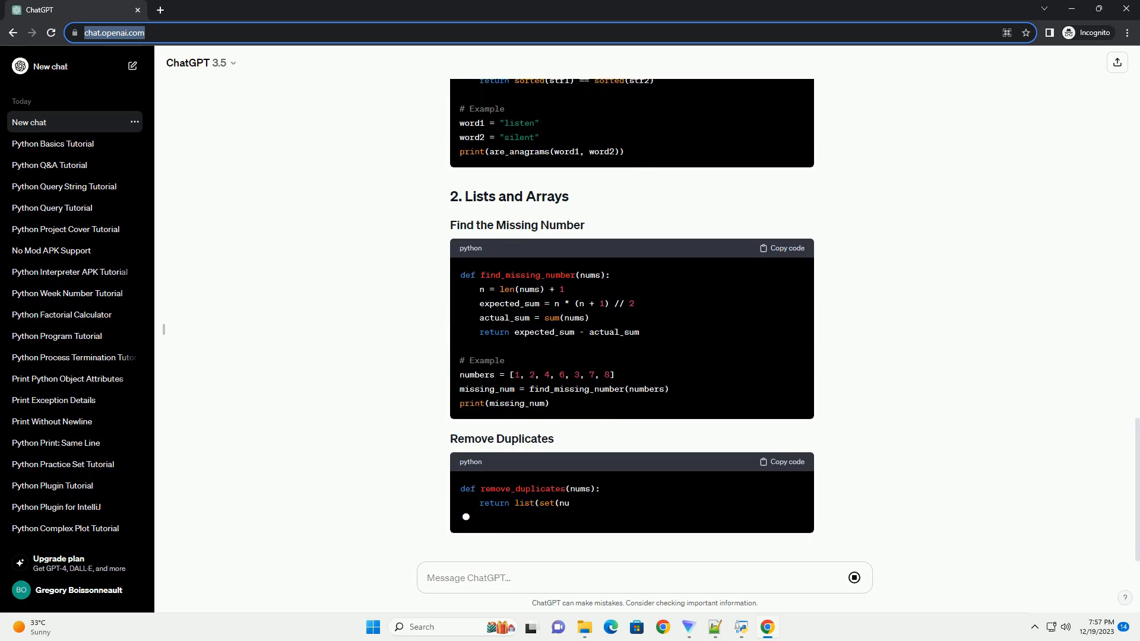
pyautogui.scroll(-3)
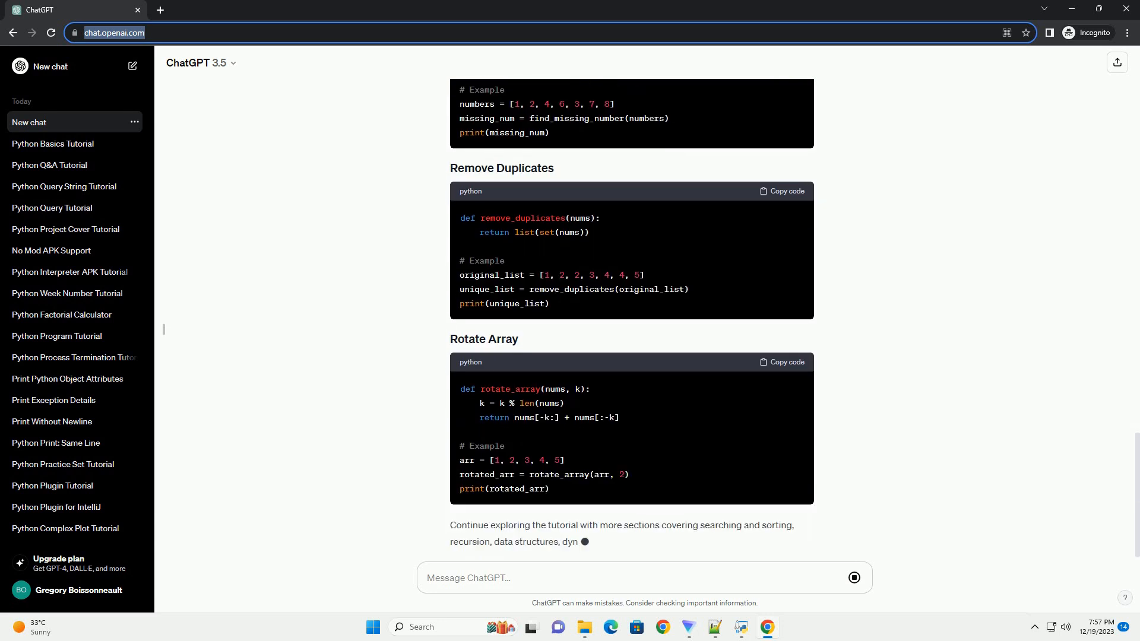
pyautogui.scroll(-3)
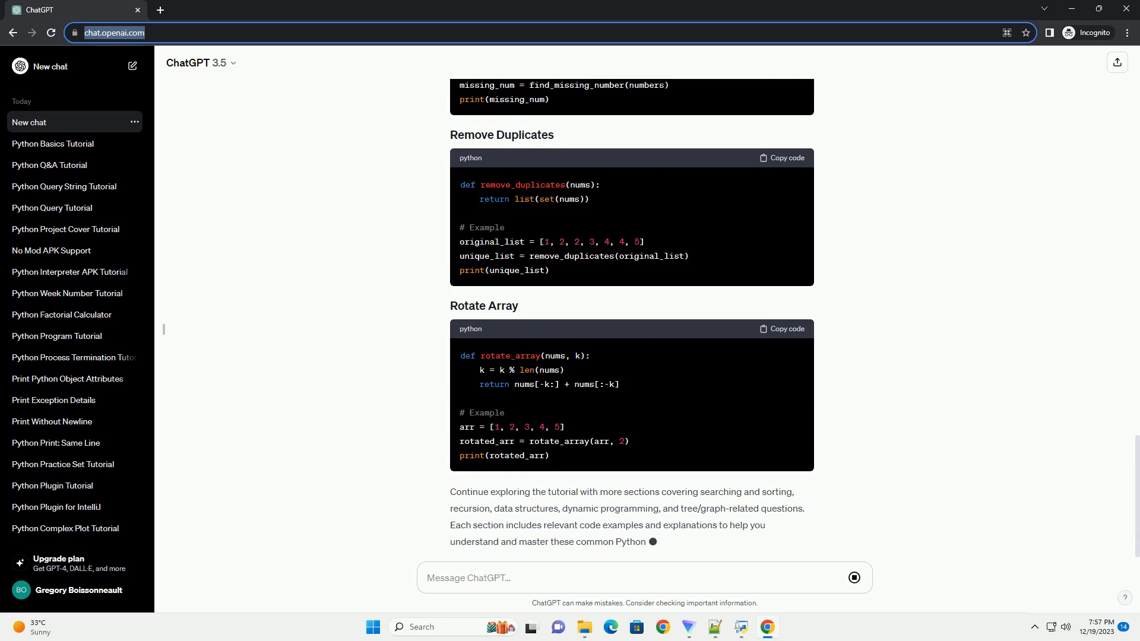